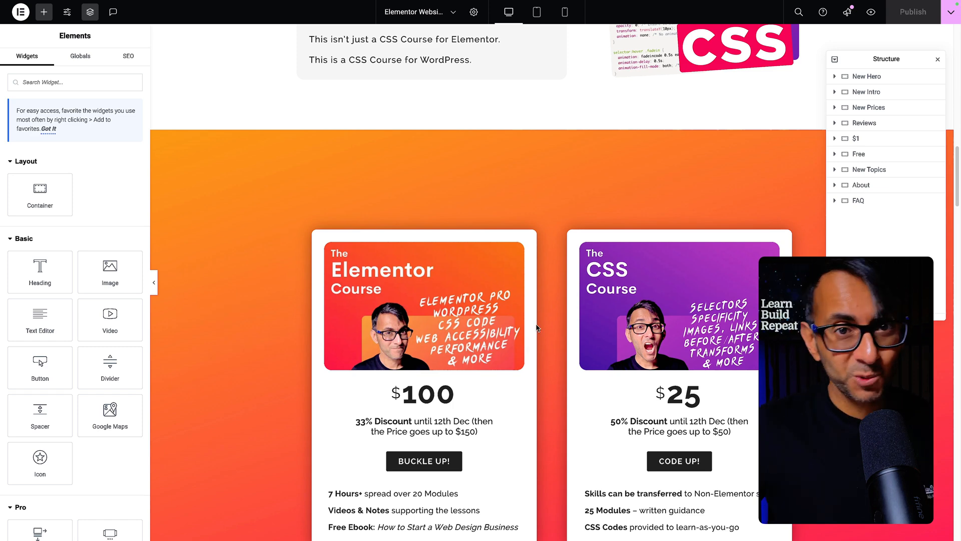
Step: Duplicate the New Prices container with both course cards and scroll to the copy
scroll("down", 3)
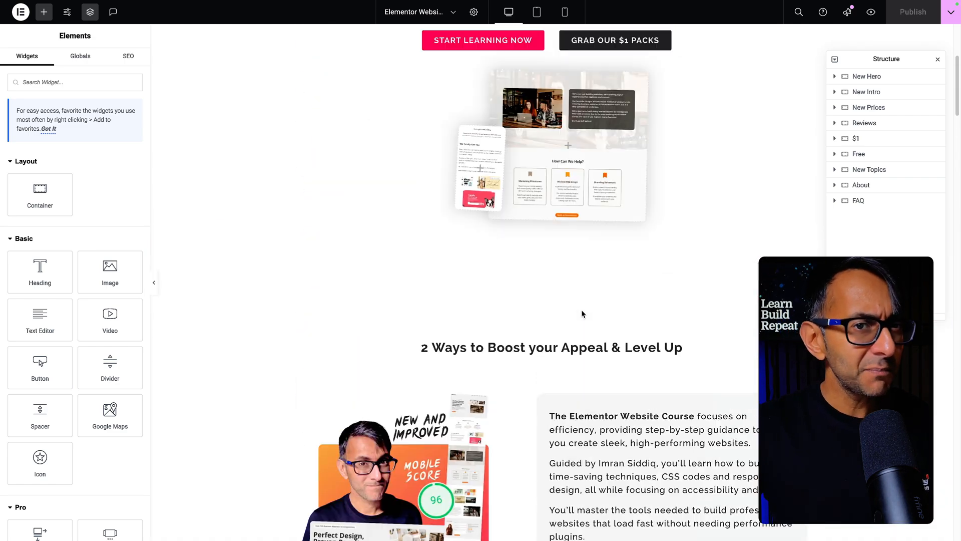
scroll("down", 3)
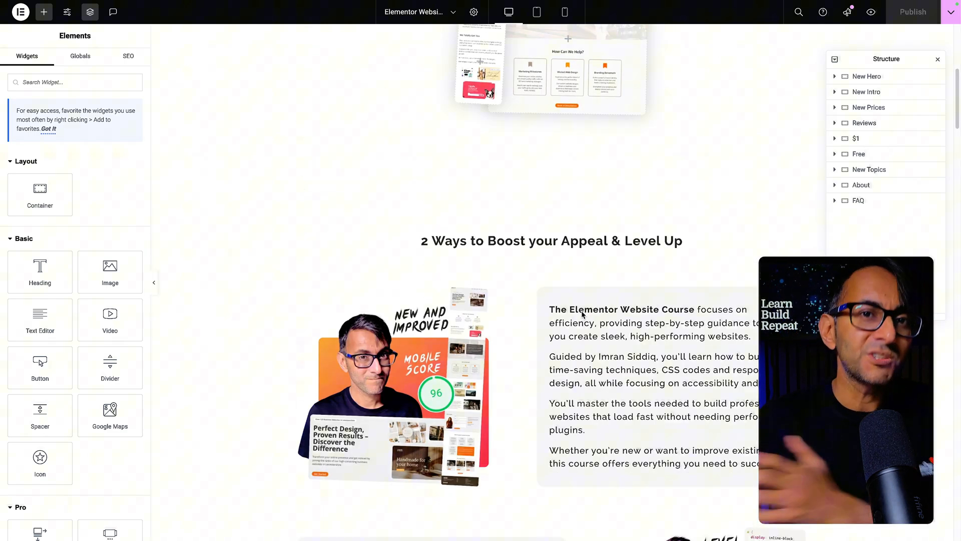
scroll("down", 3)
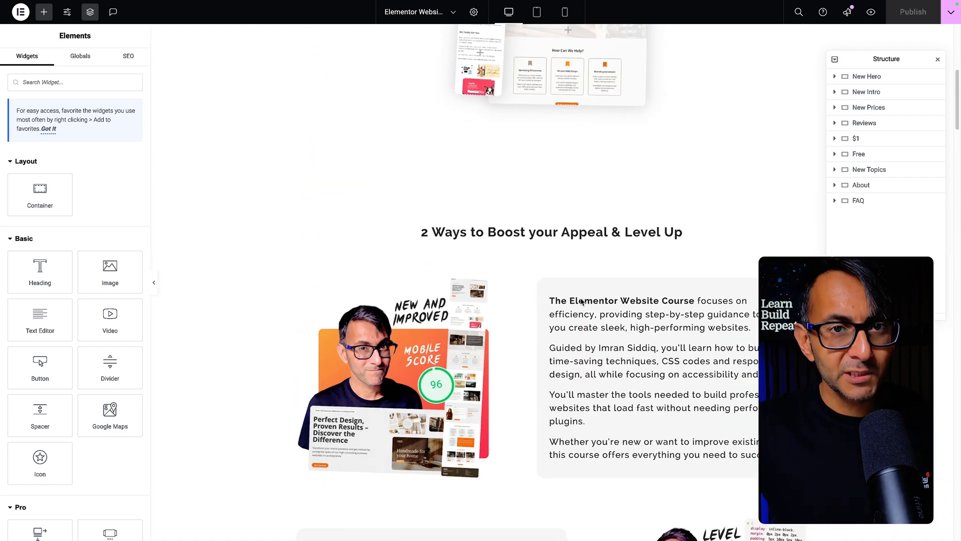
scroll("down", 3)
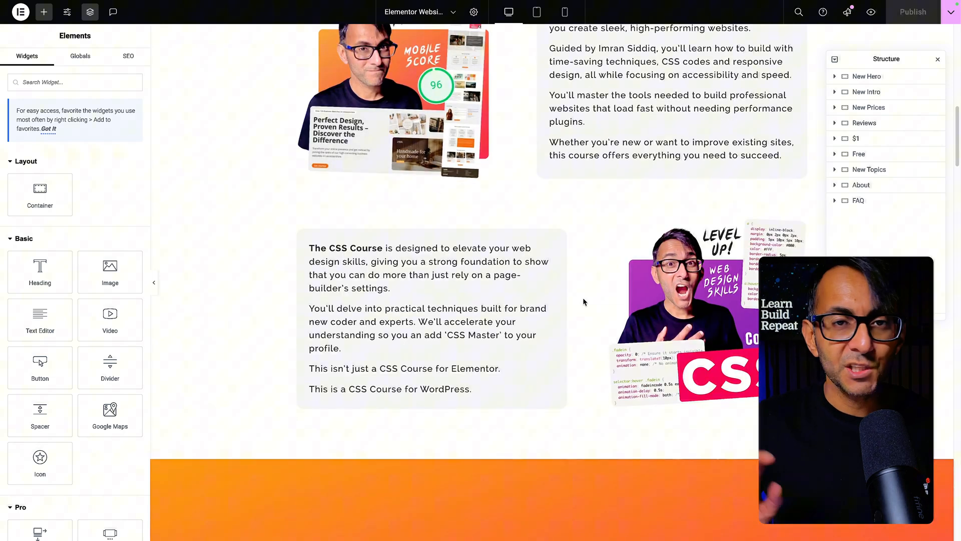
scroll("down", 3)
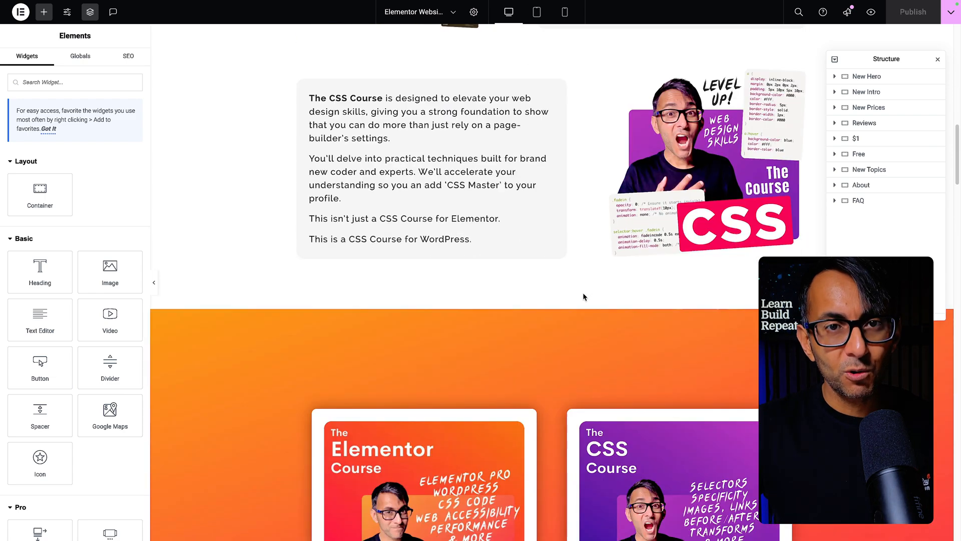
scroll("down", 3)
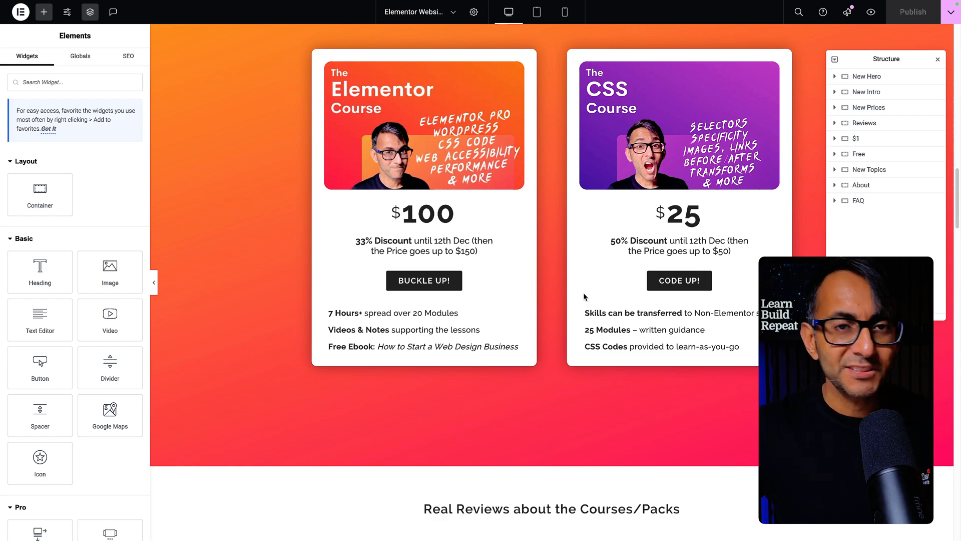
scroll("down", 3)
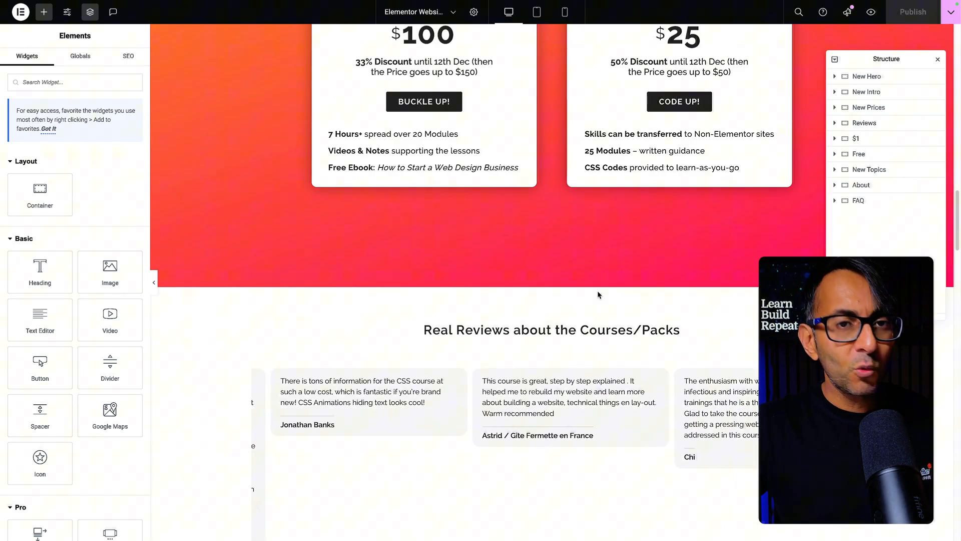
scroll("down", 3)
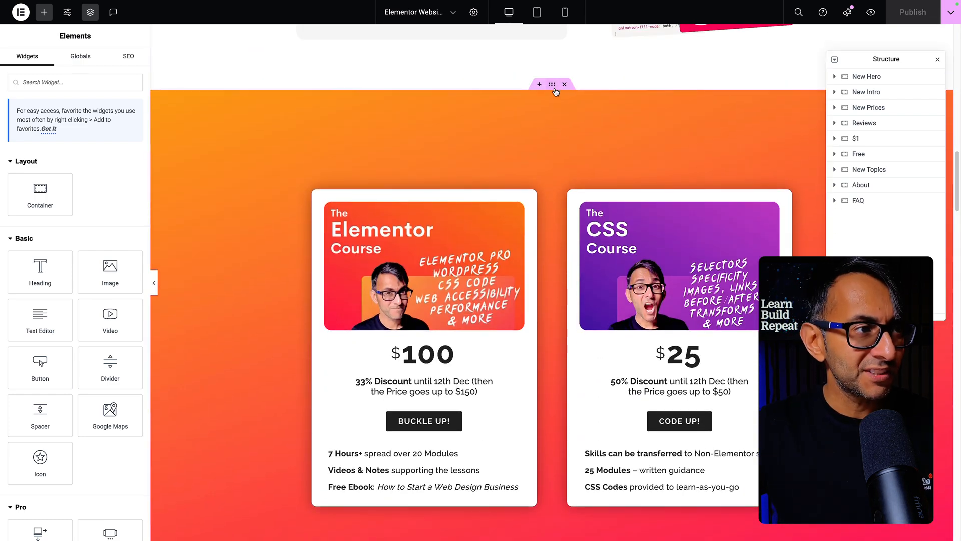
left_click(550, 84)
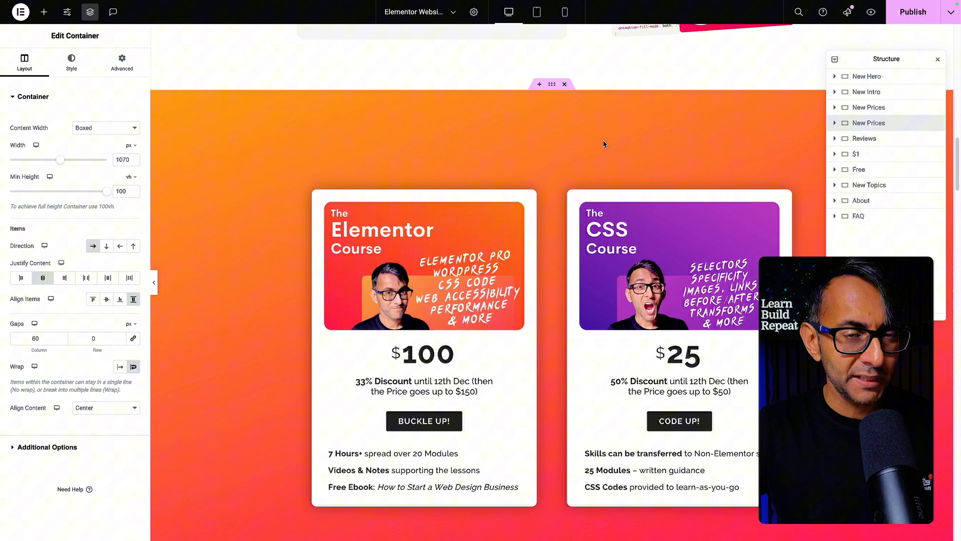
scroll("down", 3)
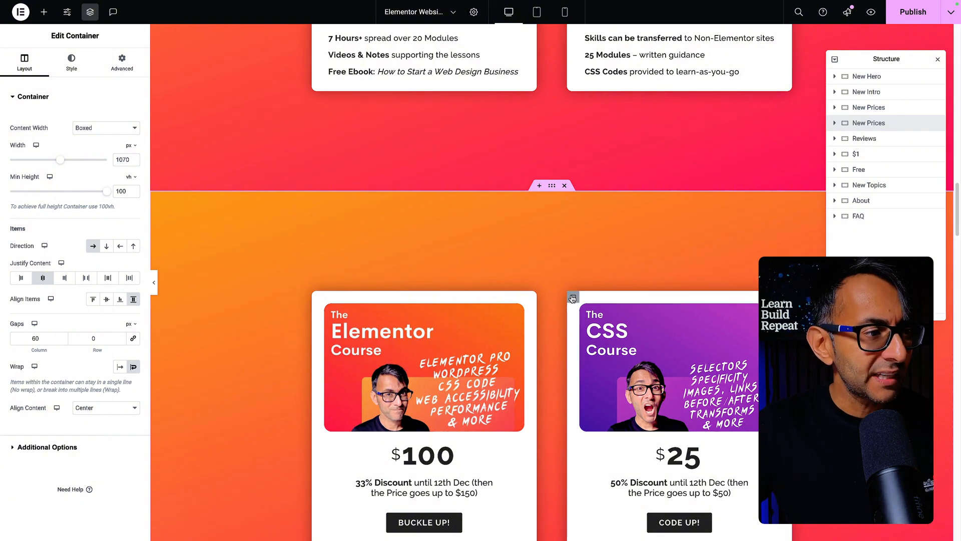
Step: Delete the CSS Course card from the copy and open its Advanced display conditions
left_click(43, 12)
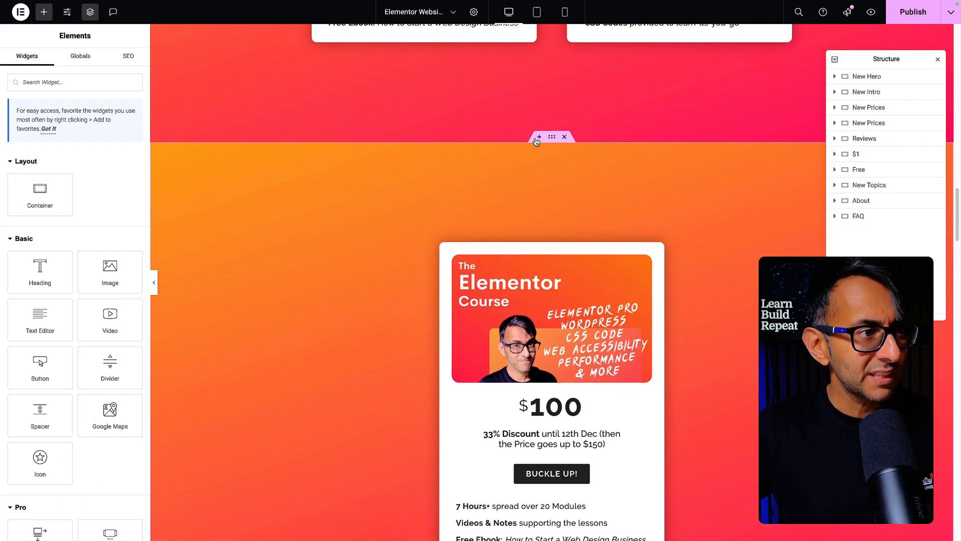
left_click(552, 136)
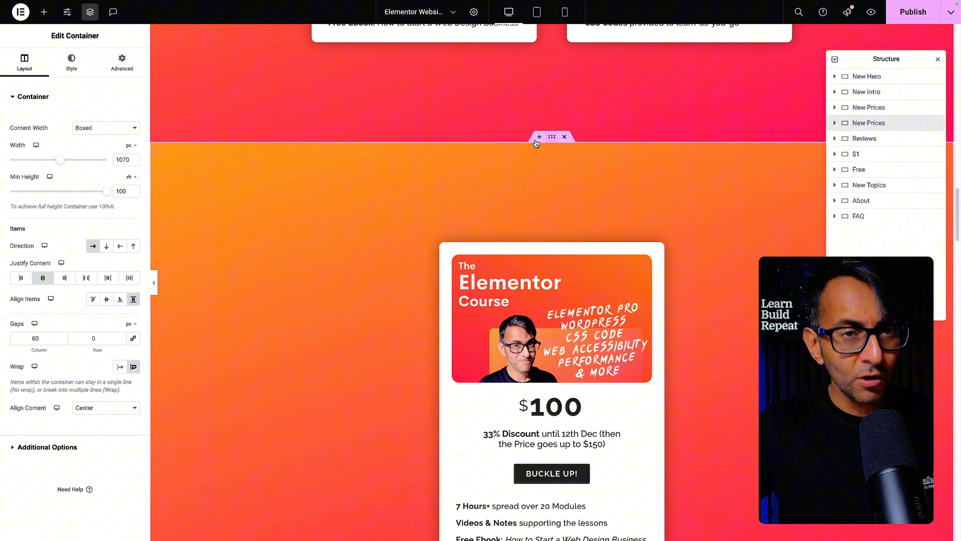
left_click(121, 61)
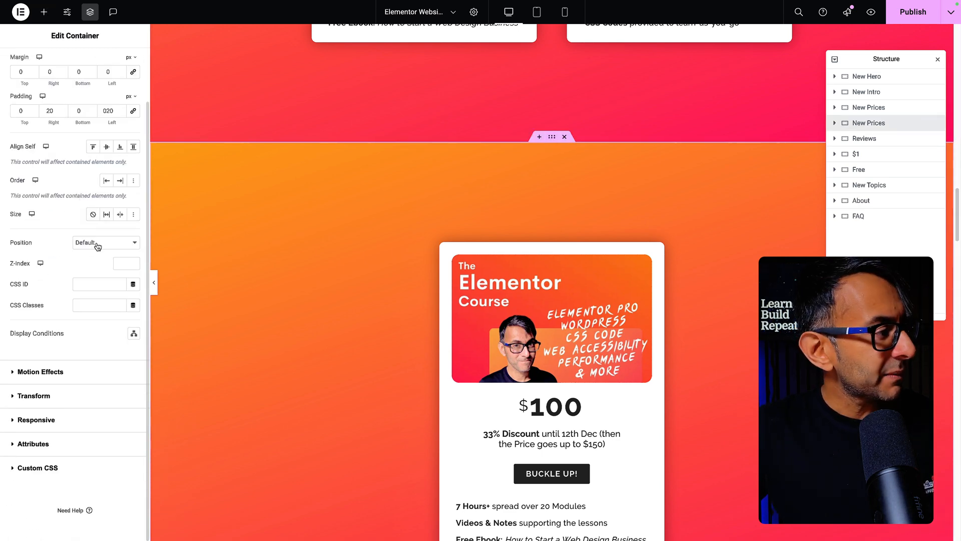
left_click(133, 333)
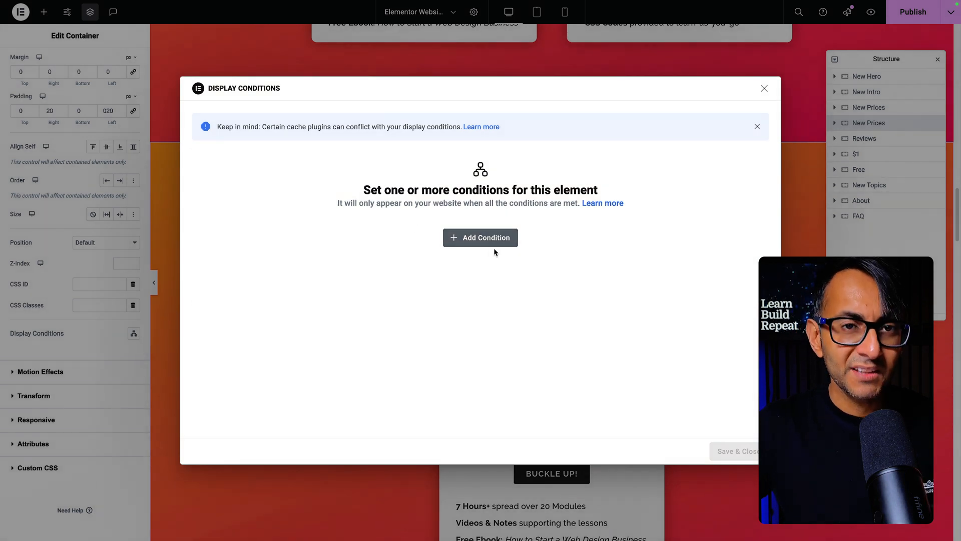
Step: Add a display condition: Role is Administrator
left_click(480, 237)
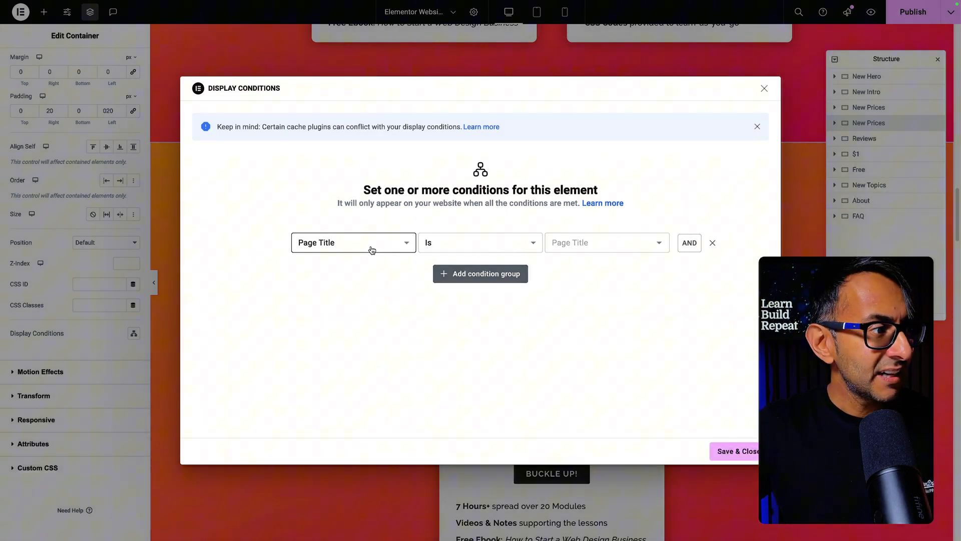
left_click(353, 242)
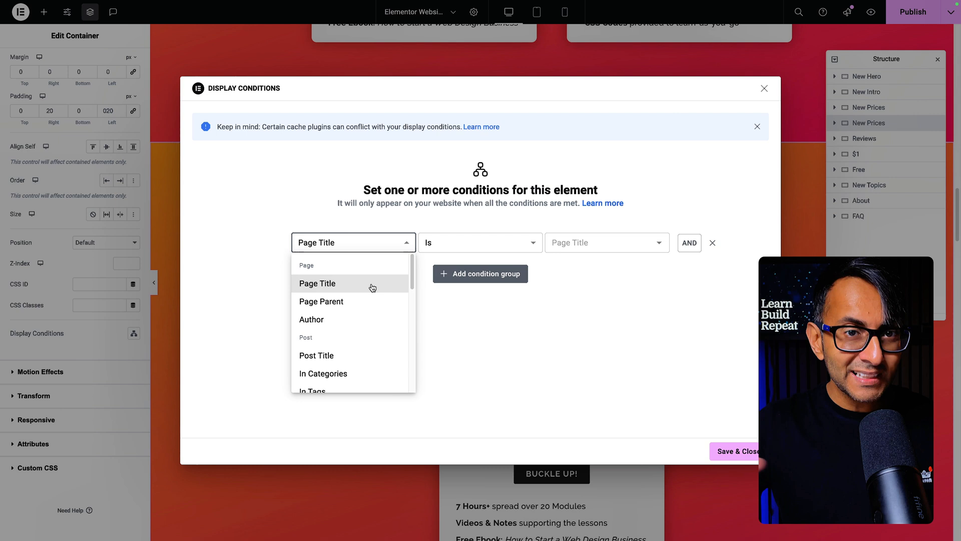
scroll("down", 3)
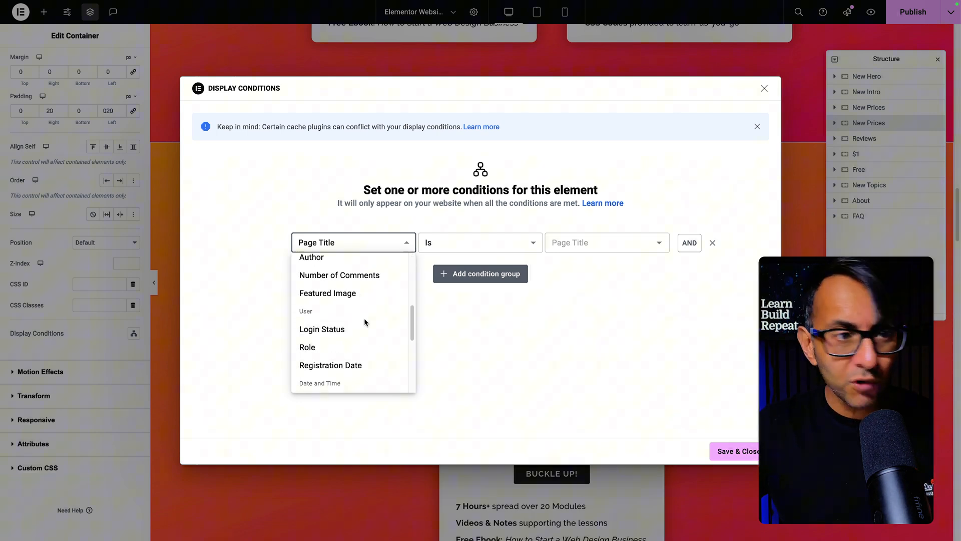
left_click(307, 347)
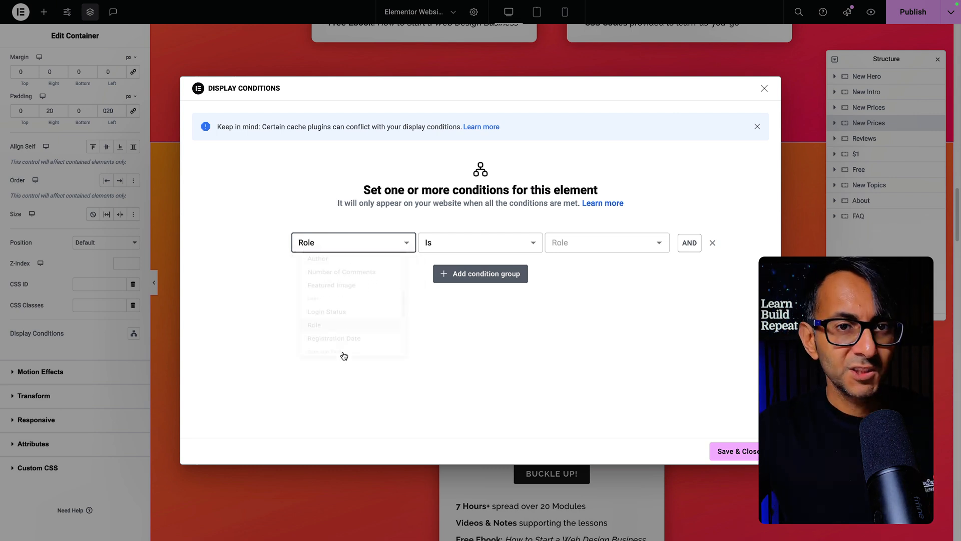
left_click(606, 243)
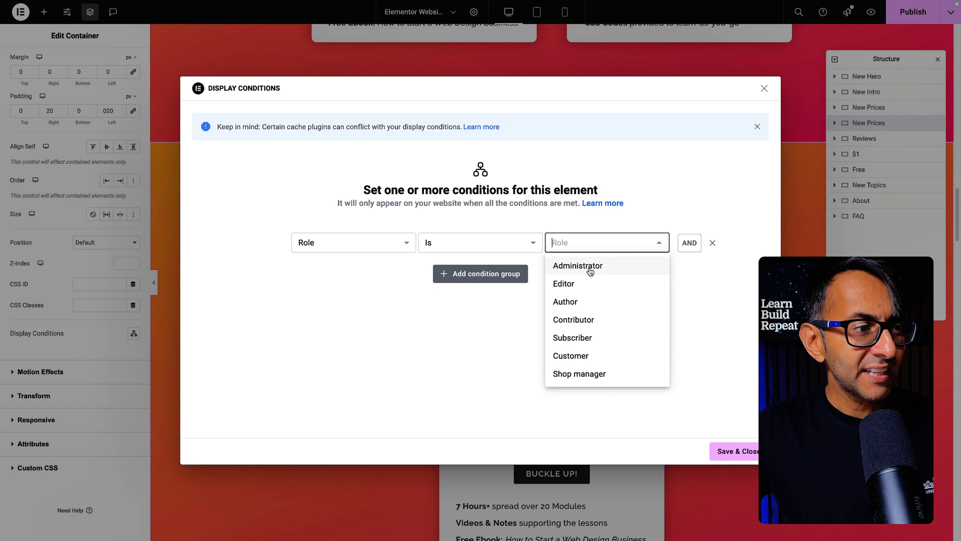
left_click(576, 265)
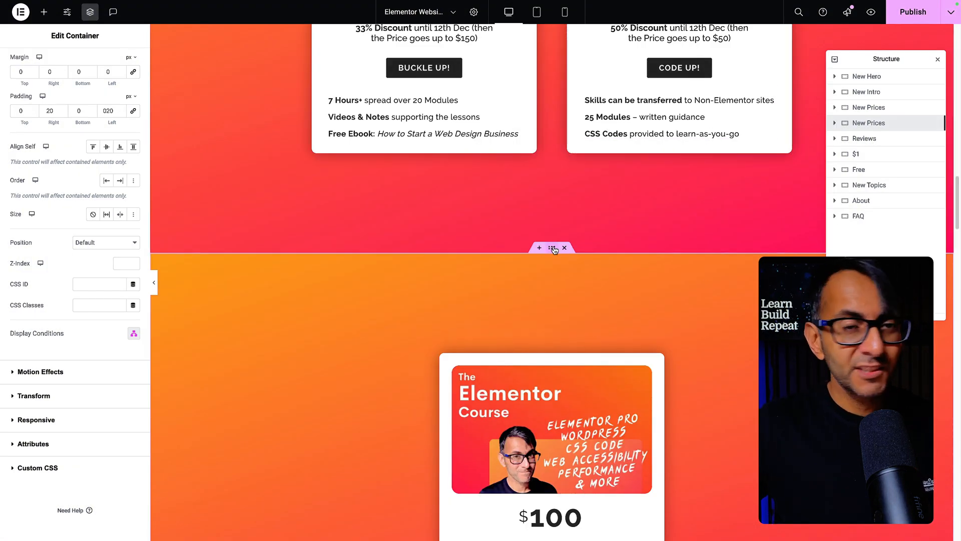
Step: Reopen display conditions and delete the Role is Administrator condition
left_click(134, 333)
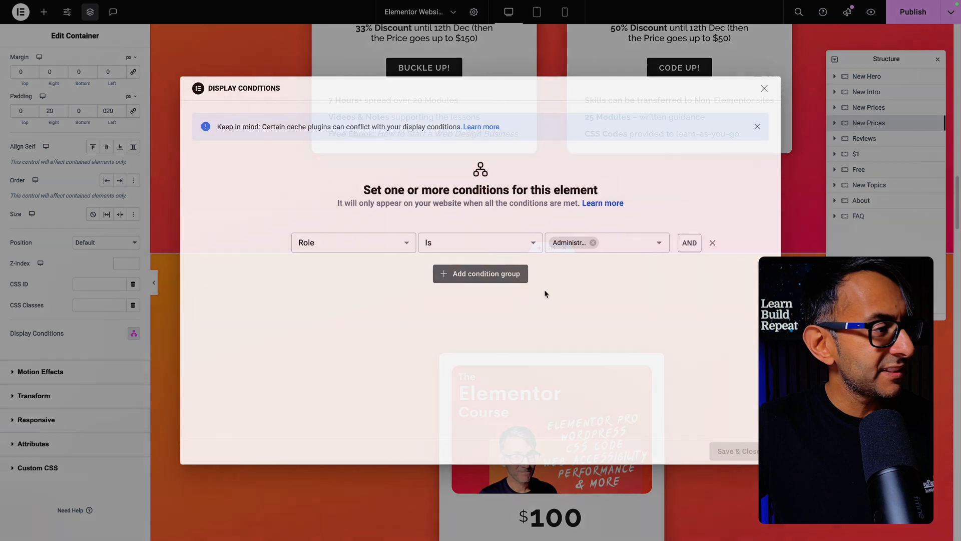
left_click(712, 242)
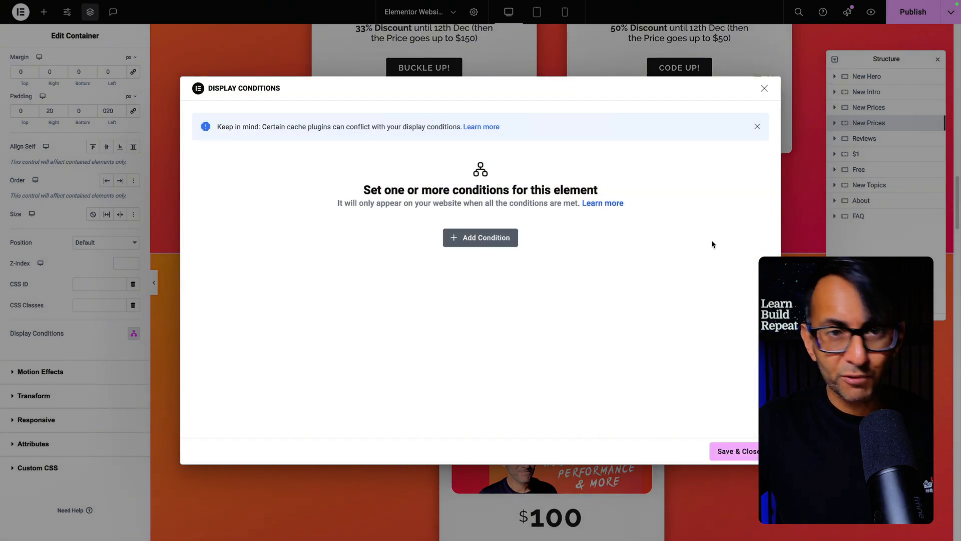